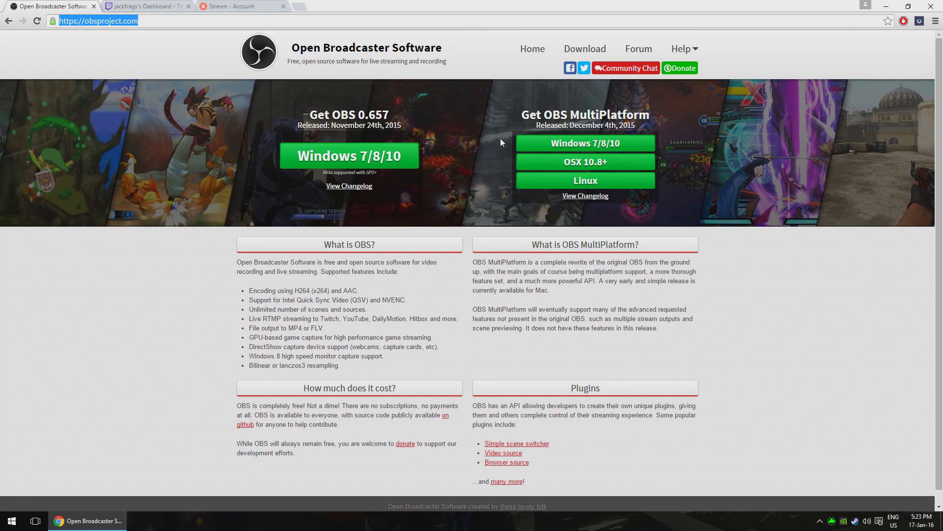
mouse_move(87, 520)
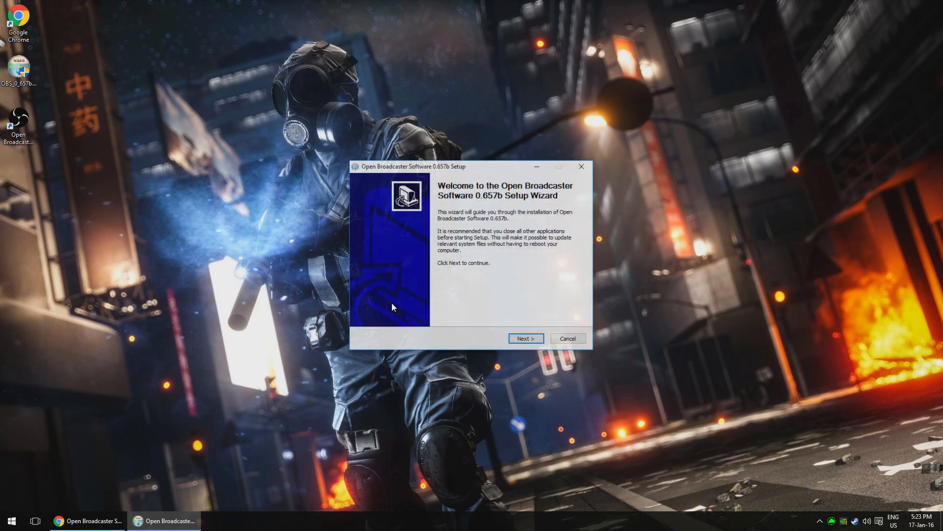
Advance to the license agreement, then cancel and confirm quitting the OBS setup.
left_click(525, 338)
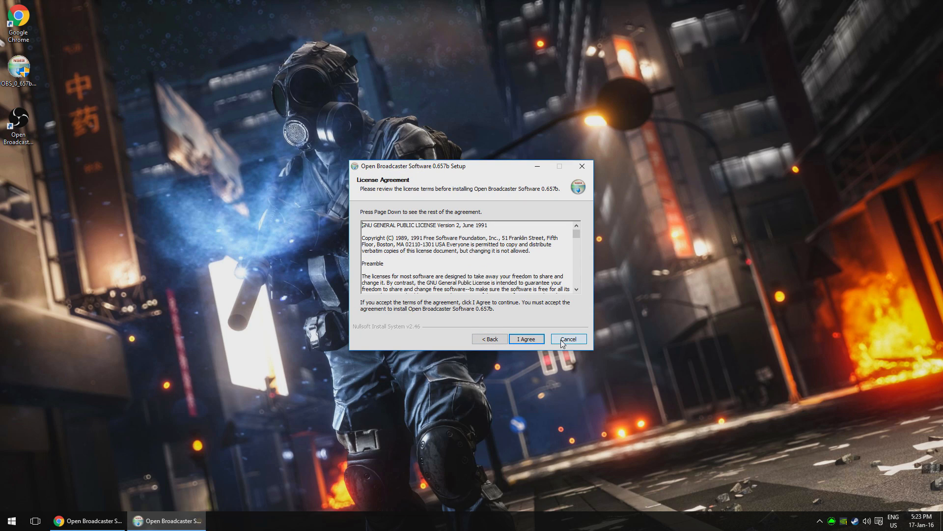
left_click(567, 339)
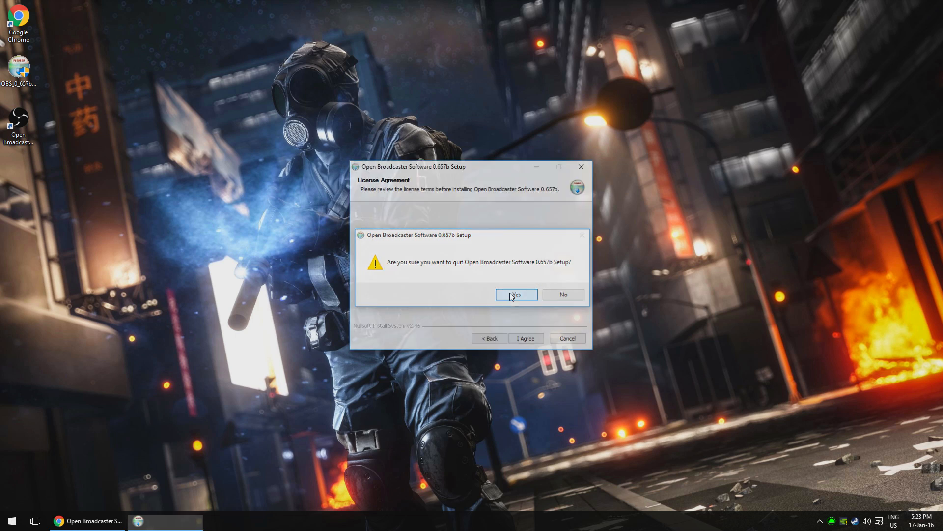
left_click(515, 294)
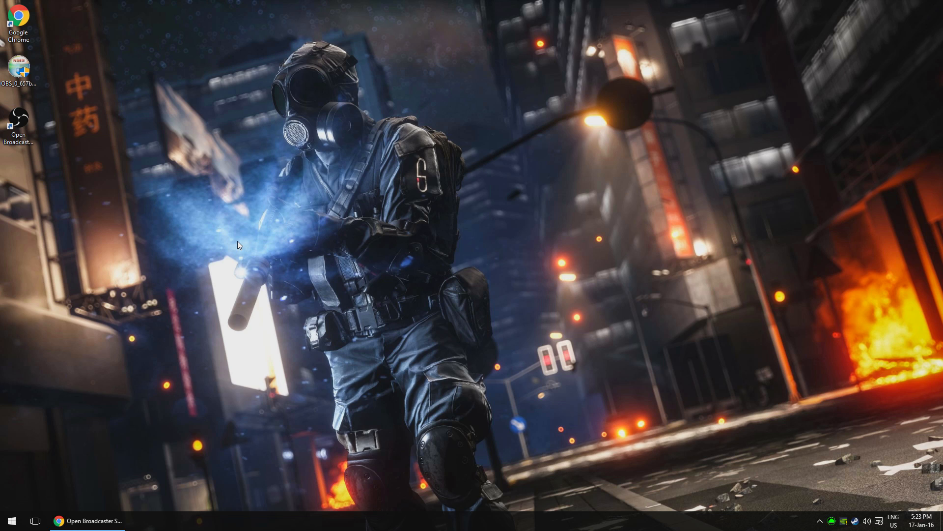
Launch OBS from the desktop and bring up its Settings window on the General page.
left_click(19, 117)
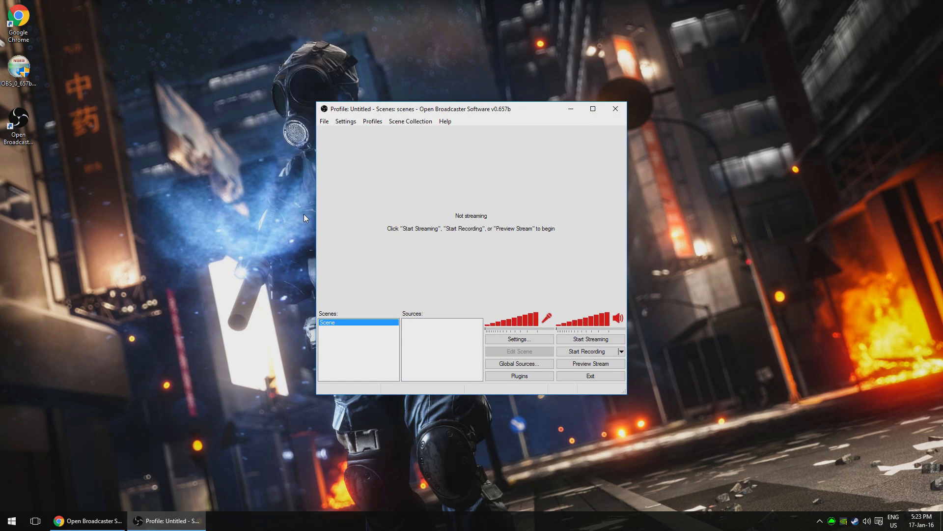
left_click(345, 121)
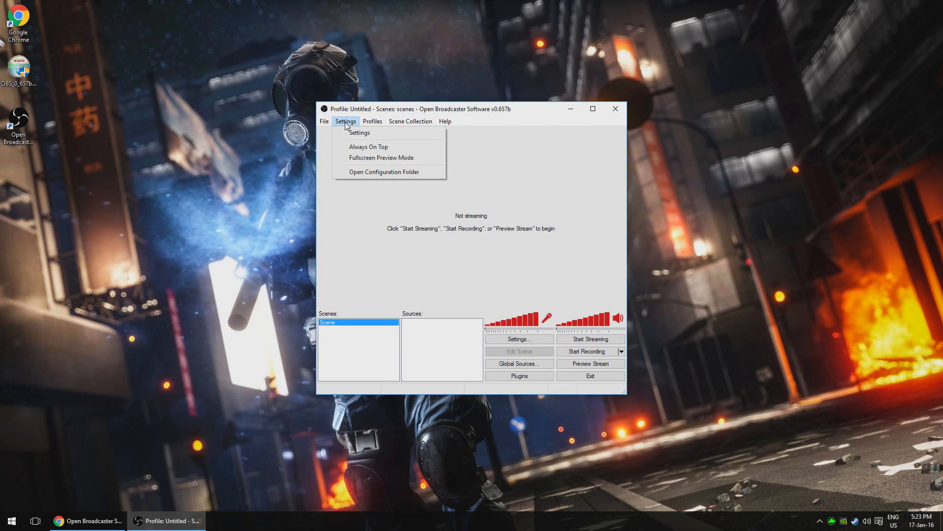
left_click(359, 132)
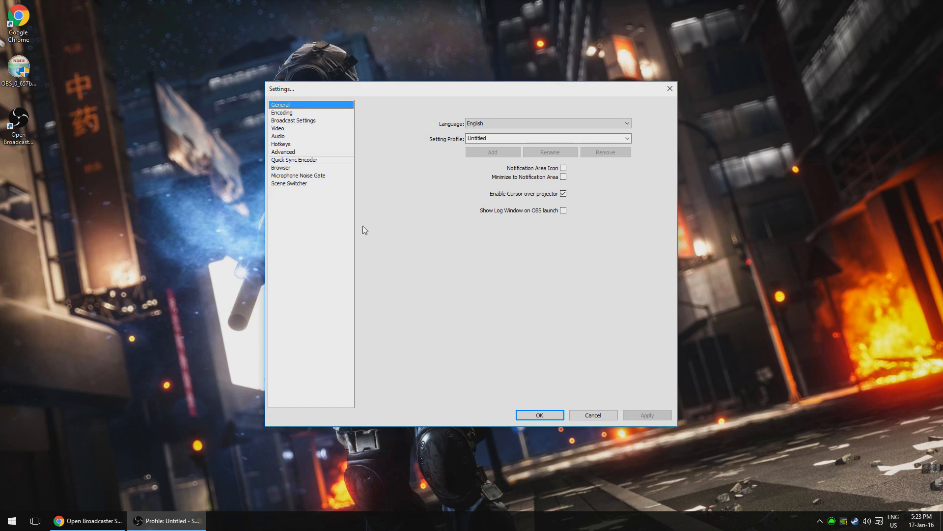
mouse_move(298, 144)
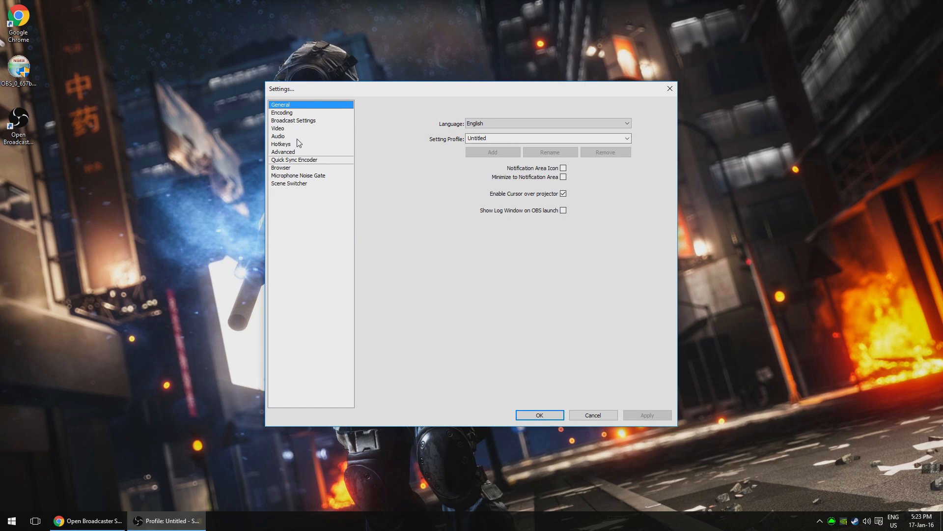
Show the Encoding page with x264, CBR and a 2500 kb/s maximum bitrate.
left_click(282, 112)
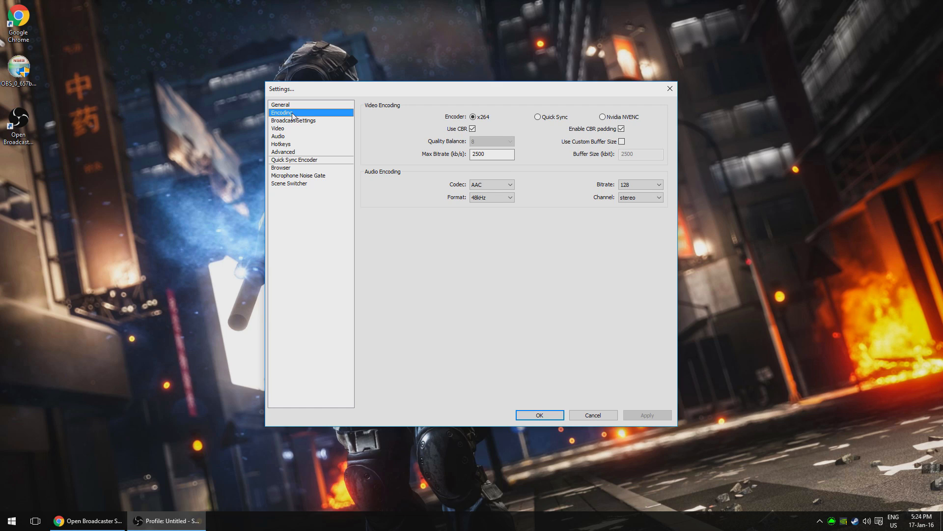
left_click(492, 154)
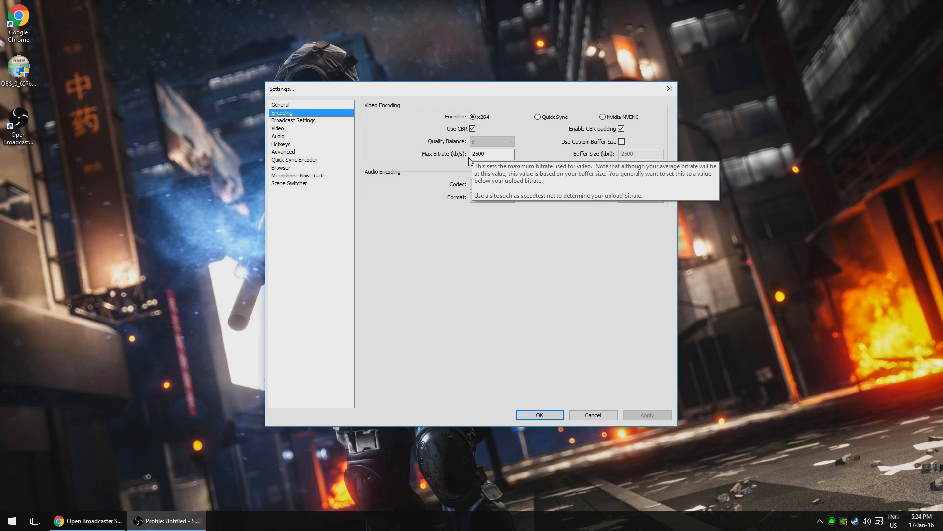
mouse_move(465, 118)
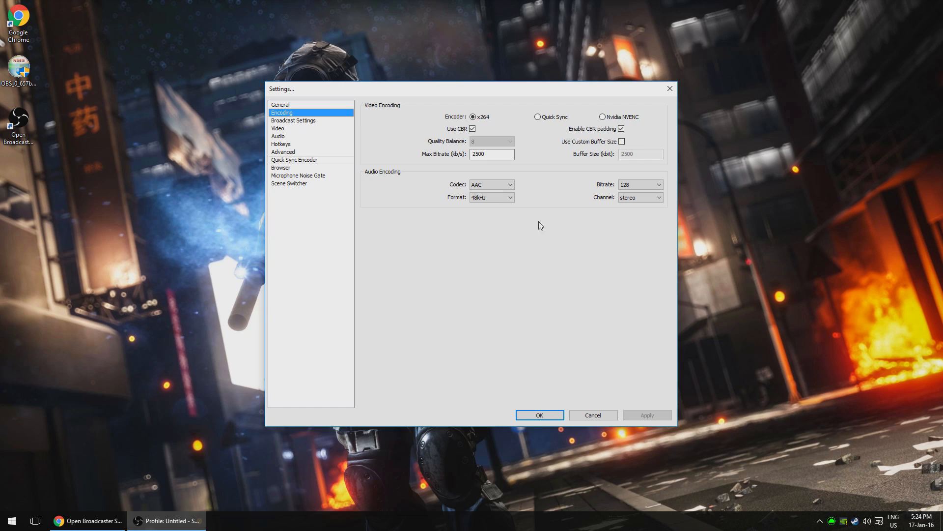
mouse_move(485, 247)
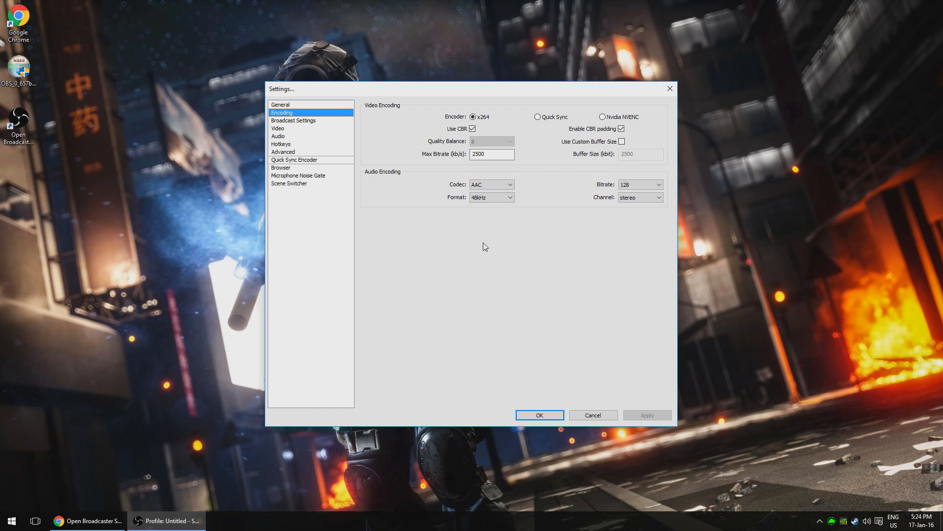
mouse_move(482, 248)
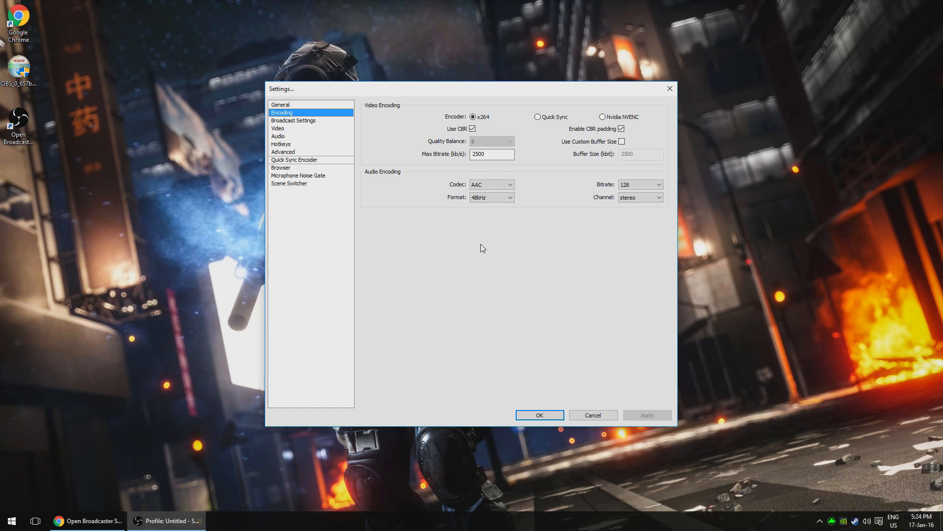
Show Broadcast Settings for Twitch live streaming via EU London and focus the stream key field.
left_click(293, 120)
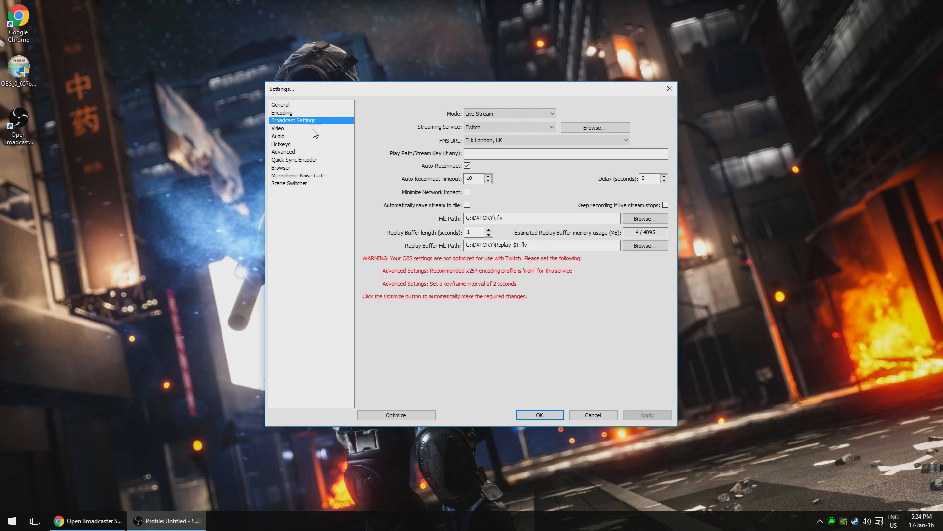
mouse_move(369, 179)
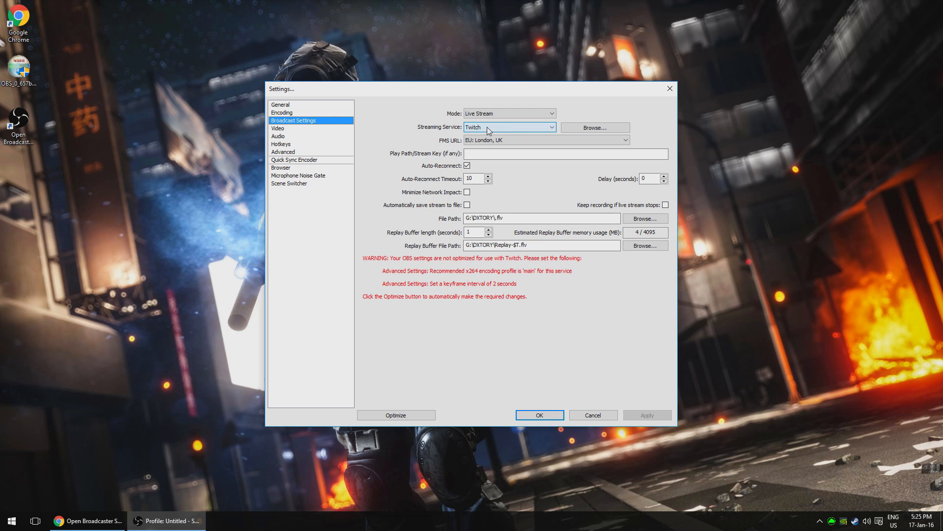
left_click(564, 154)
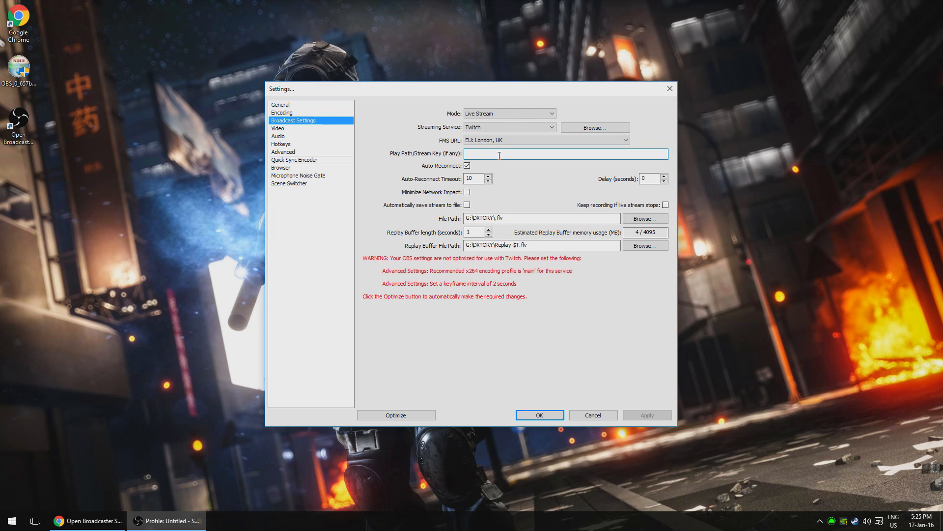
mouse_move(91, 520)
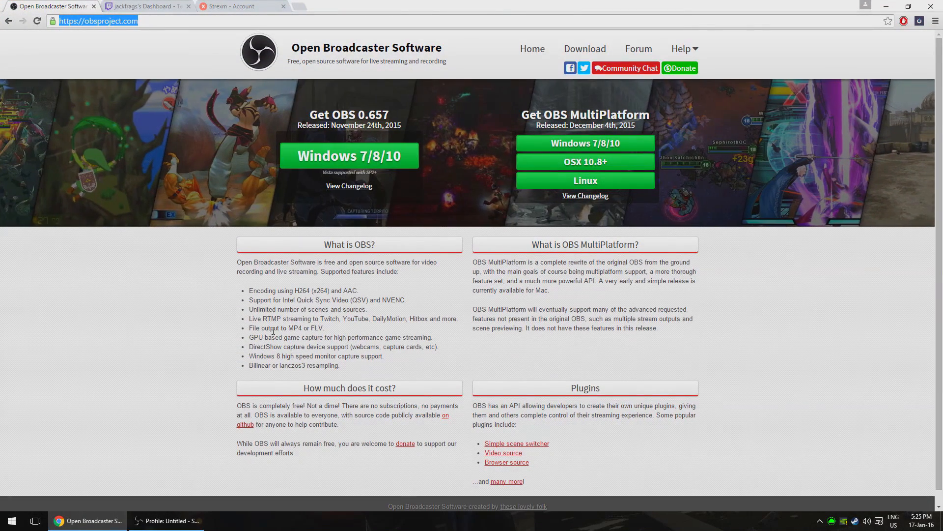
Switch to the Twitch dashboard in Chrome and reach the Stream Key section.
left_click(145, 6)
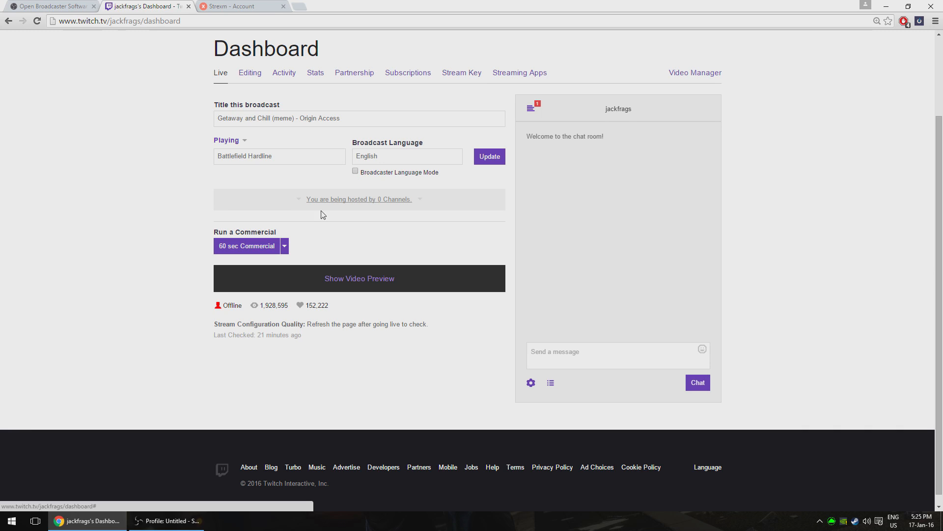
left_click(170, 521)
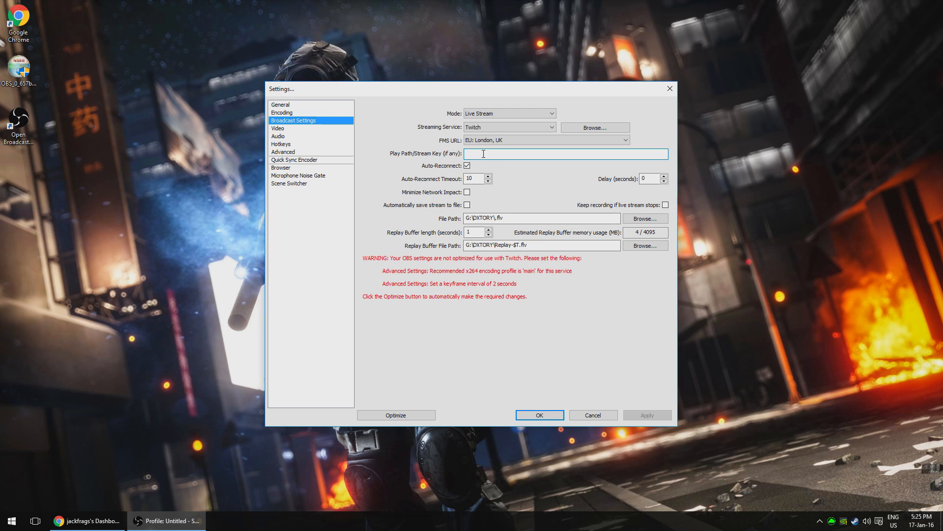
Enter the Twitch stream key and accept Optimize's main profile and 2-second keyframe changes.
left_click(564, 153)
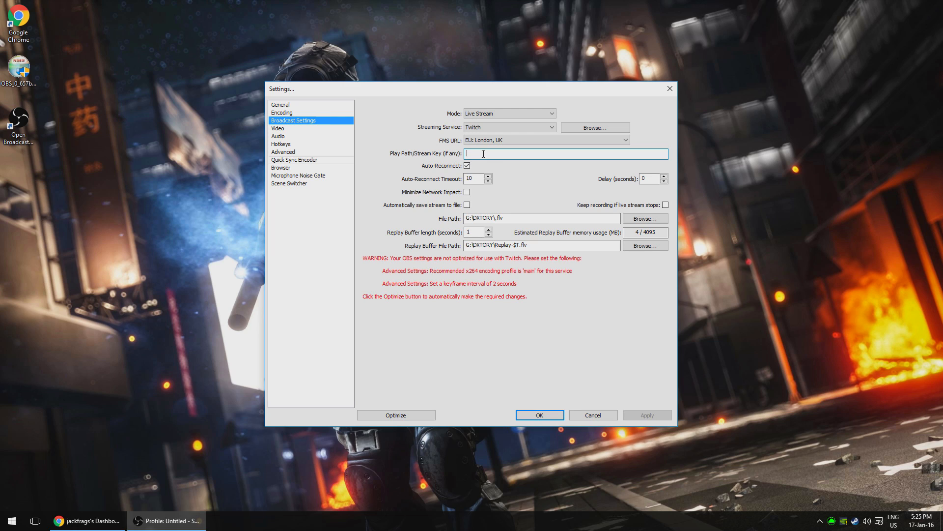
mouse_move(436, 328)
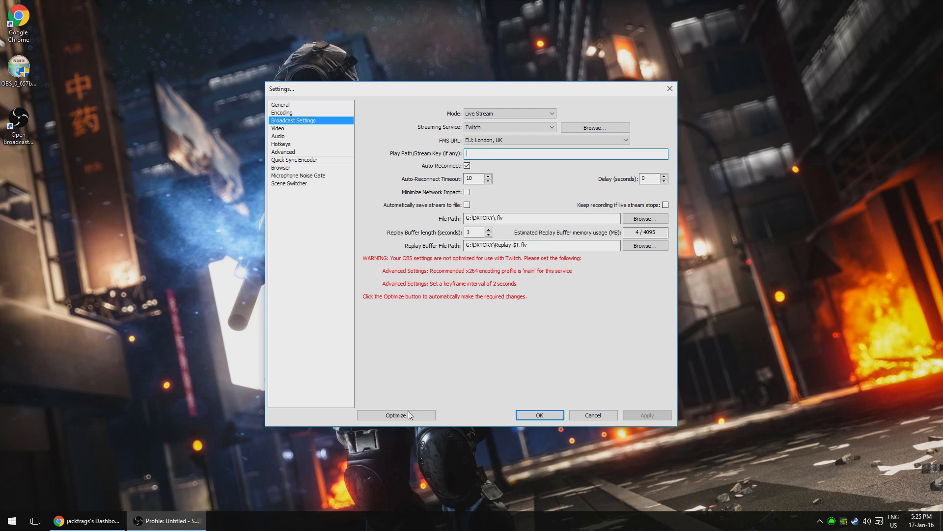
left_click(395, 415)
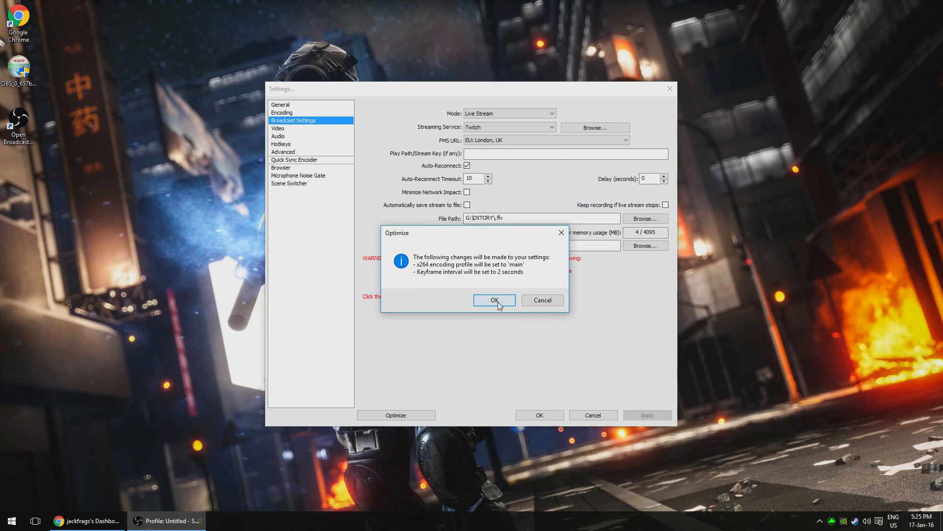
left_click(494, 301)
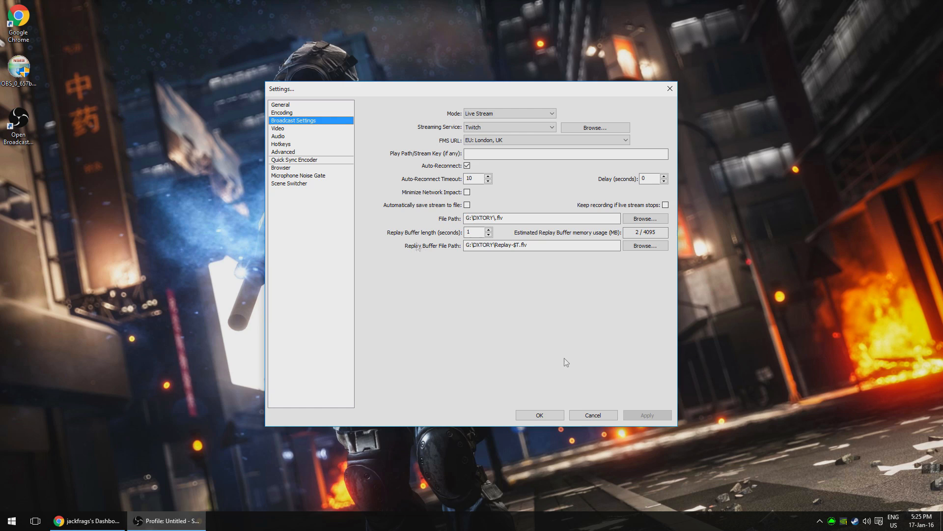
Set Video to a 1.50 downscale (1280x720) at 60 FPS.
left_click(278, 128)
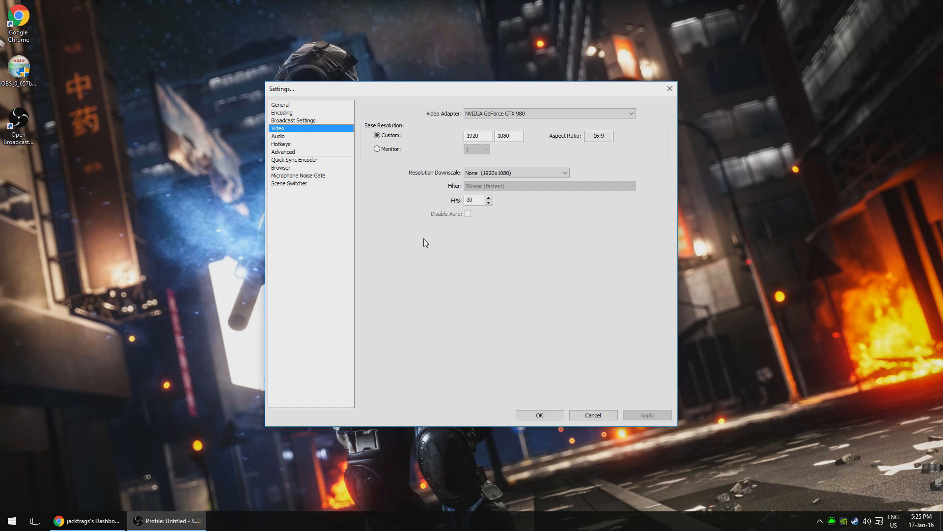
mouse_move(414, 229)
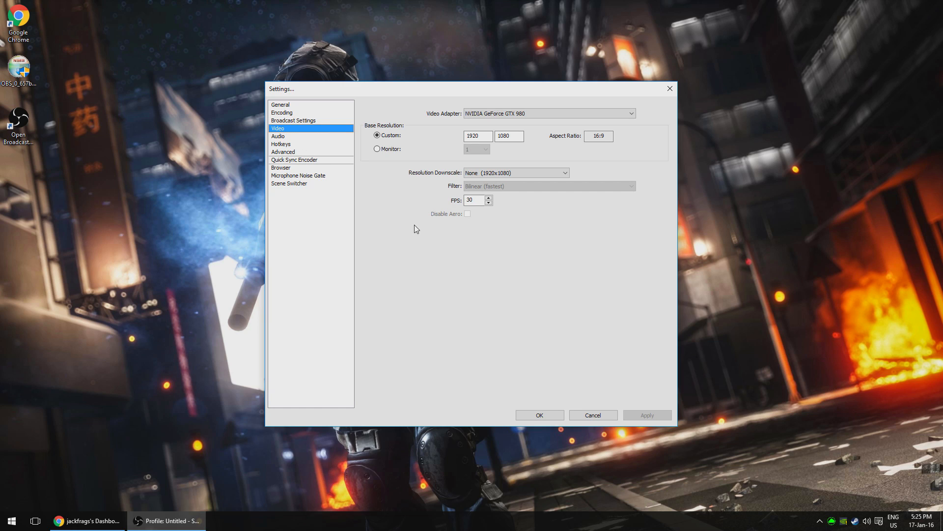
mouse_move(442, 148)
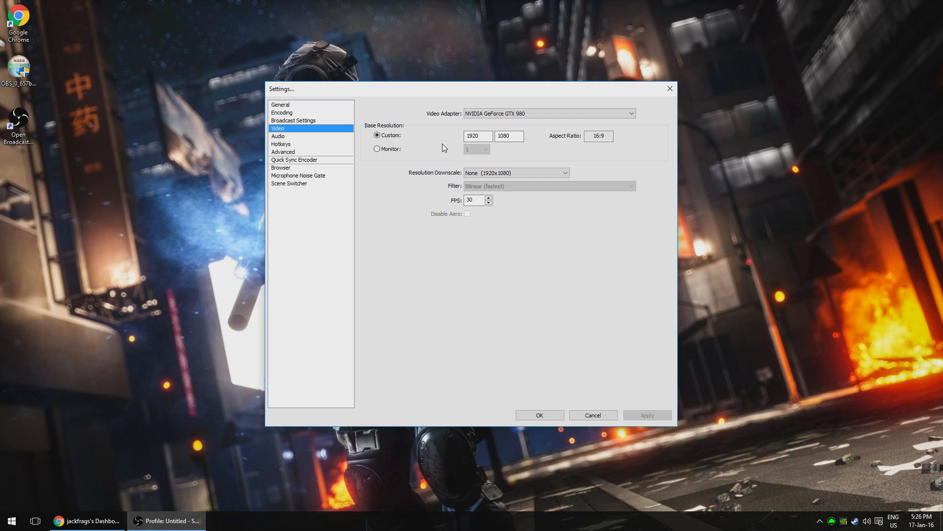
left_click(514, 173)
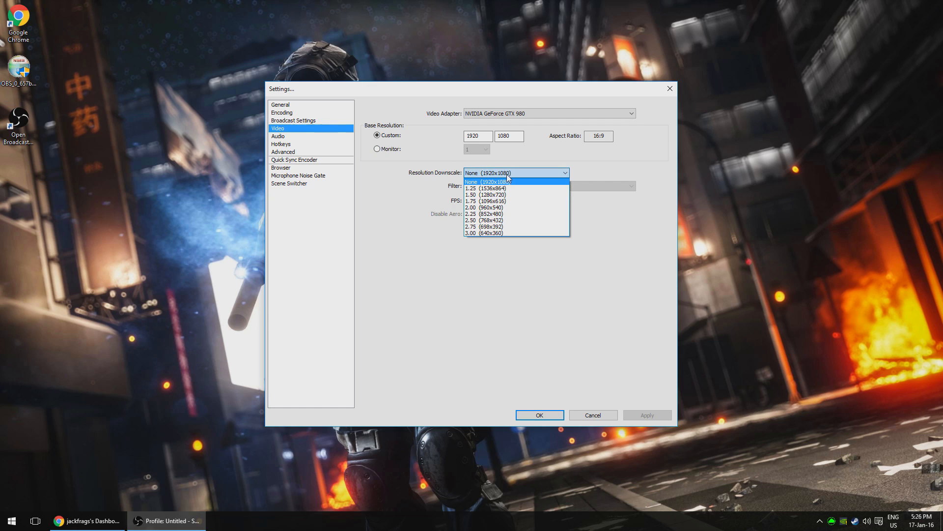
left_click(487, 195)
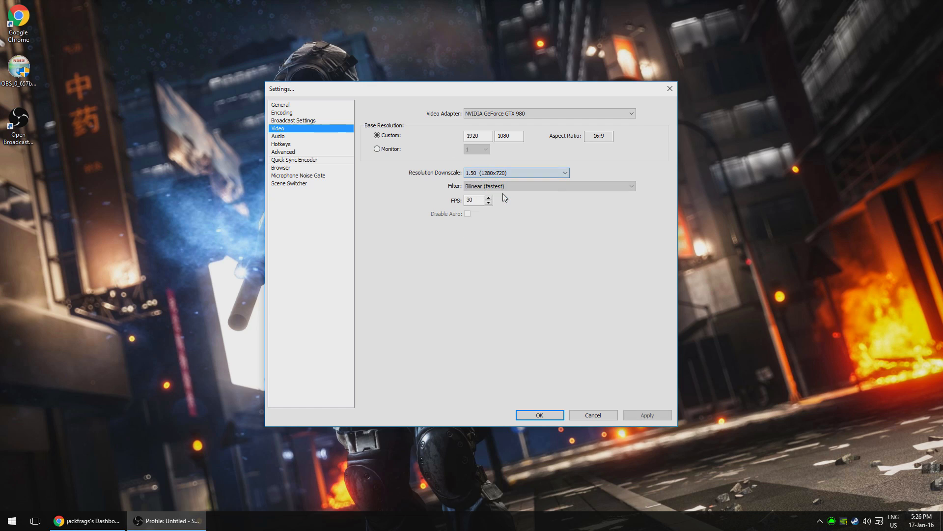
triple_click(474, 199)
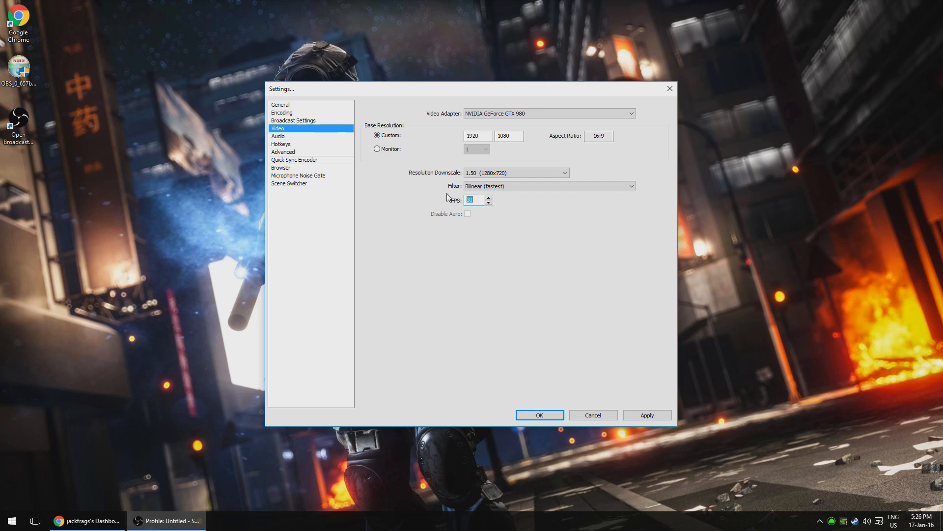
type("60")
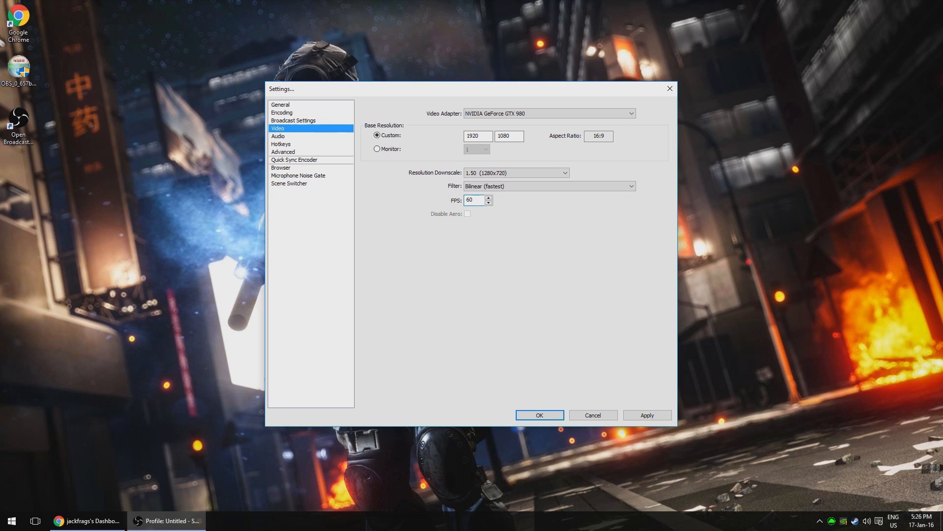
left_click(475, 200)
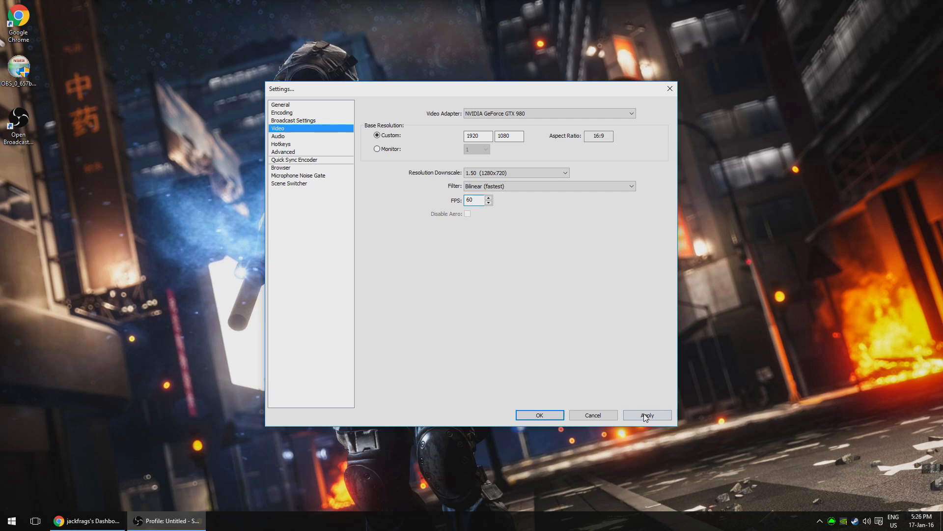
Apply the video changes, review the Audio devices, then show the Advanced encoding settings.
left_click(647, 414)
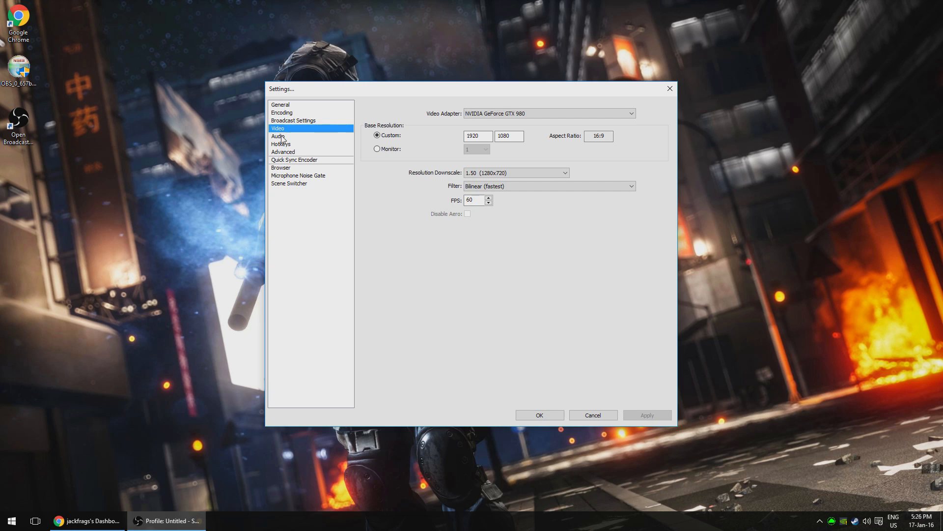
left_click(279, 135)
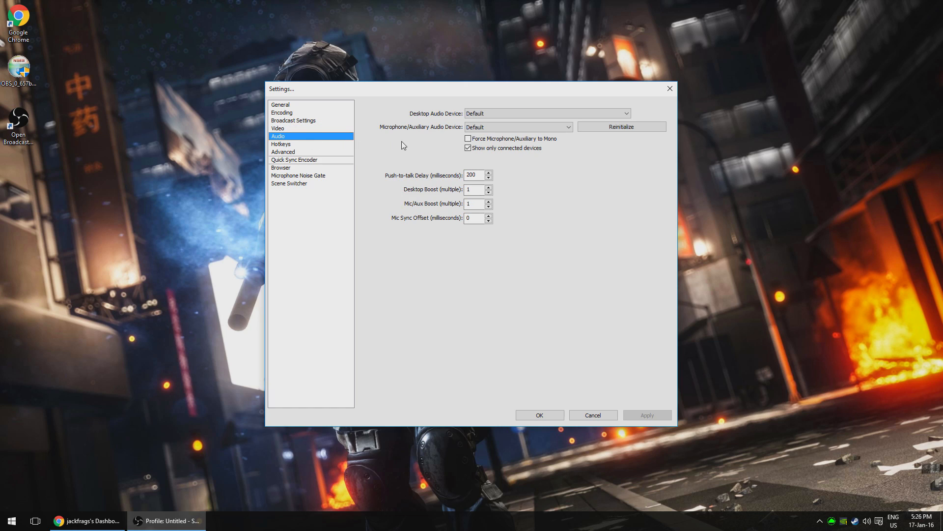
mouse_move(406, 145)
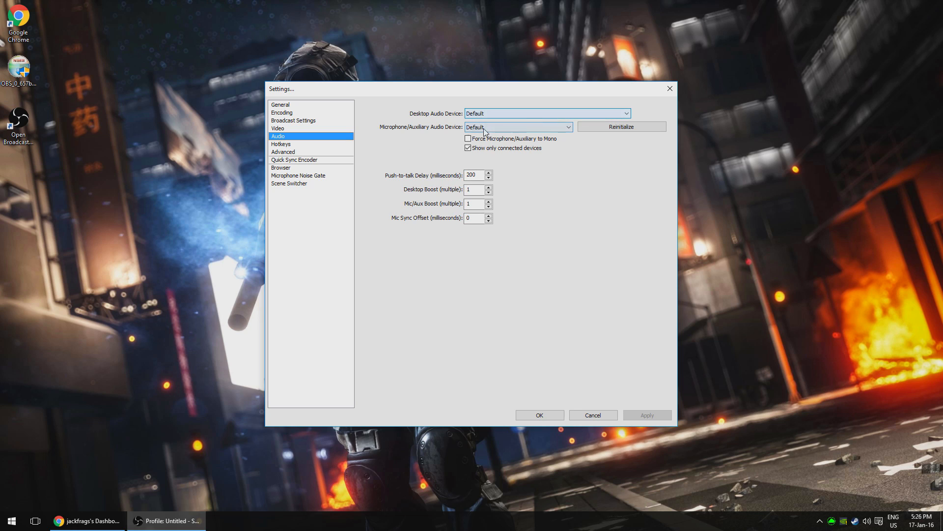
mouse_move(322, 158)
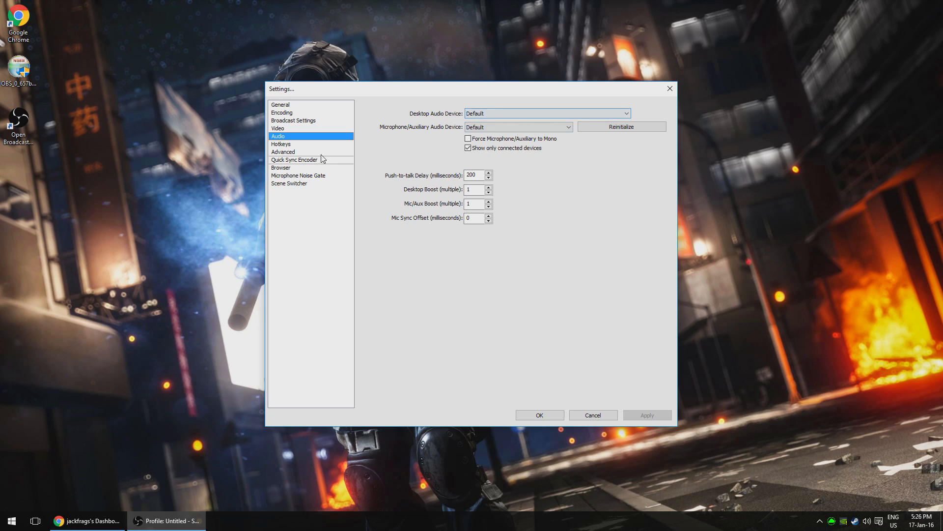
left_click(283, 152)
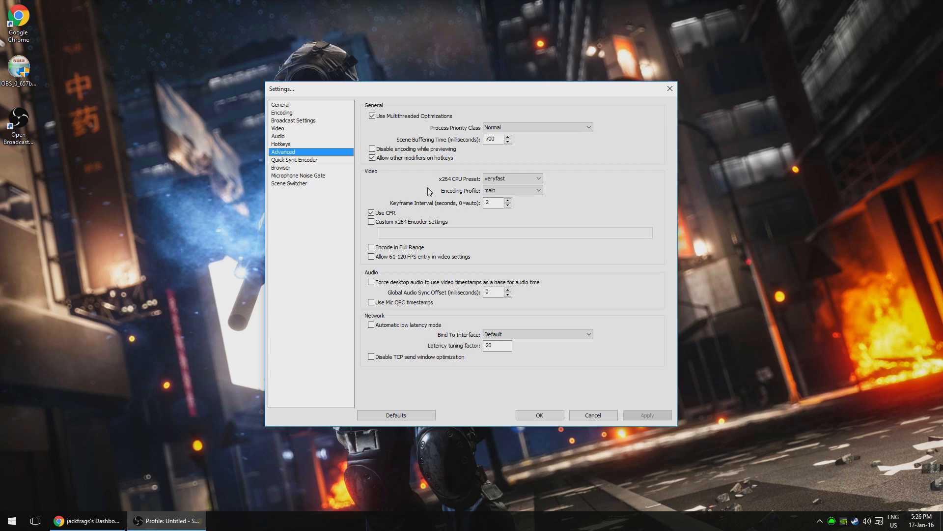
mouse_move(432, 180)
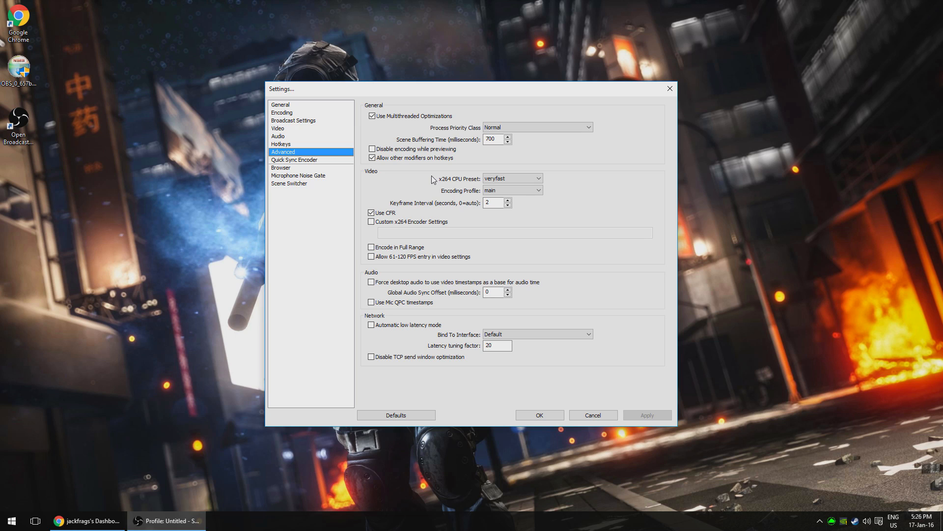
Close Settings and add a csgo Game Capture source stretched to the screen.
left_click(538, 415)
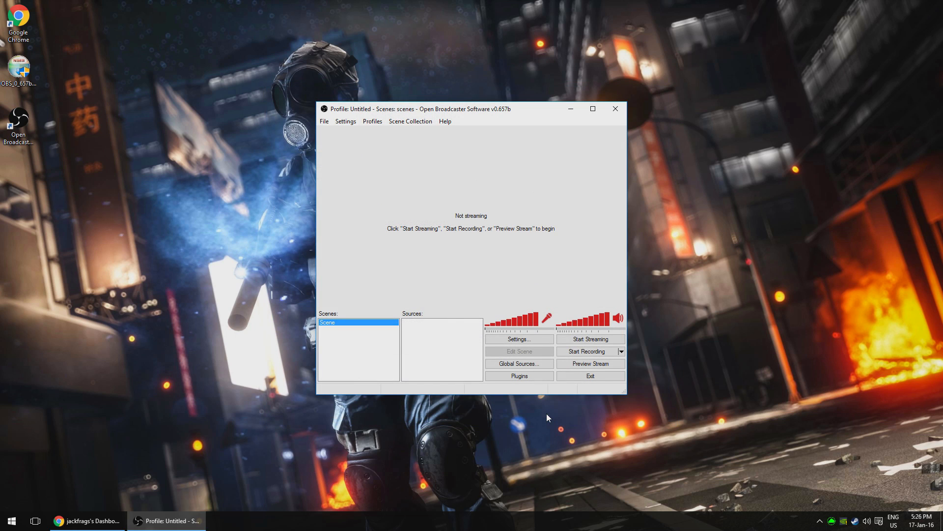
mouse_move(536, 422)
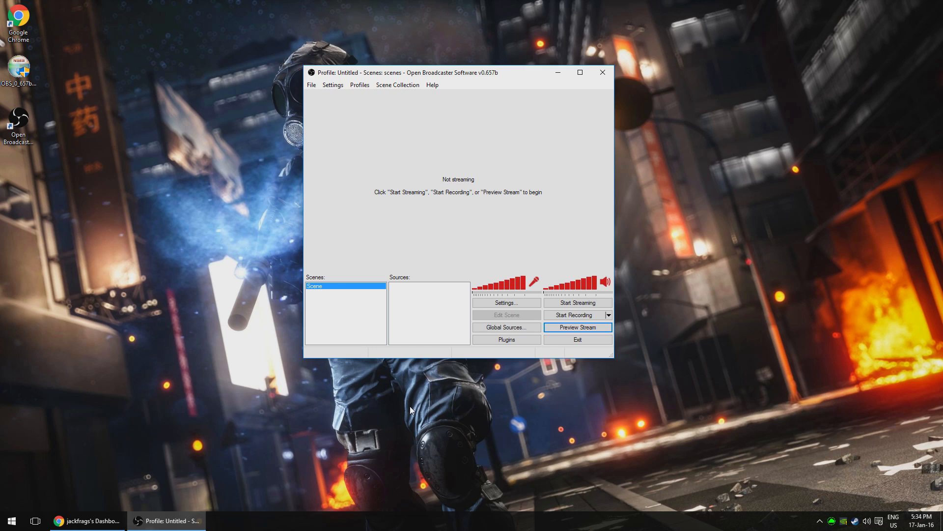
right_click(428, 313)
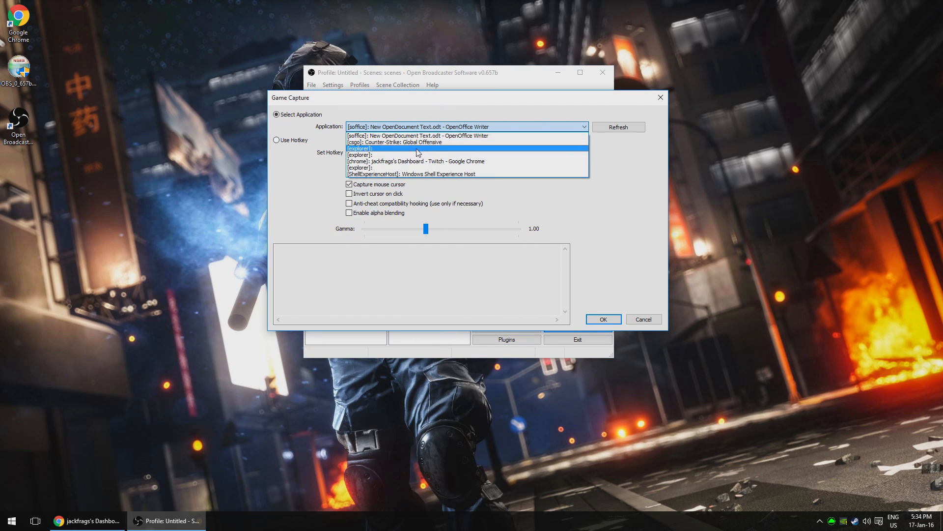
mouse_move(394, 142)
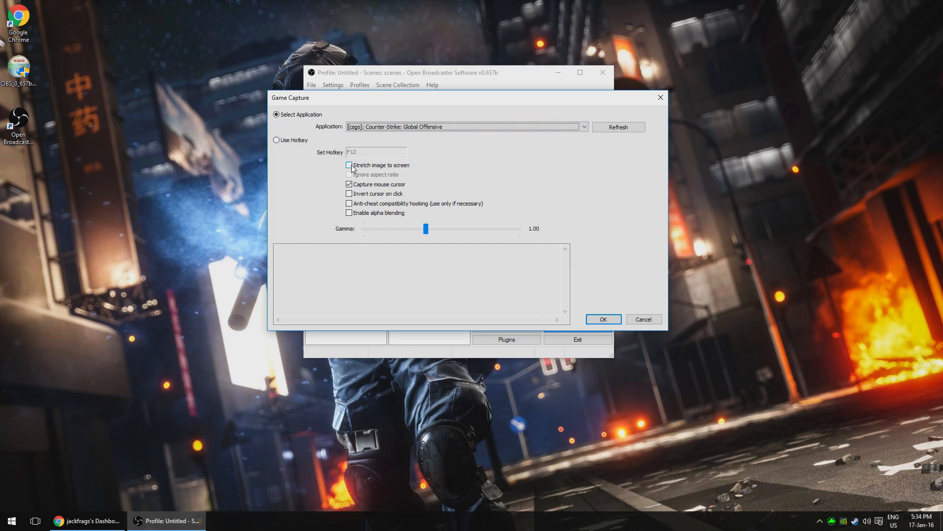
left_click(602, 318)
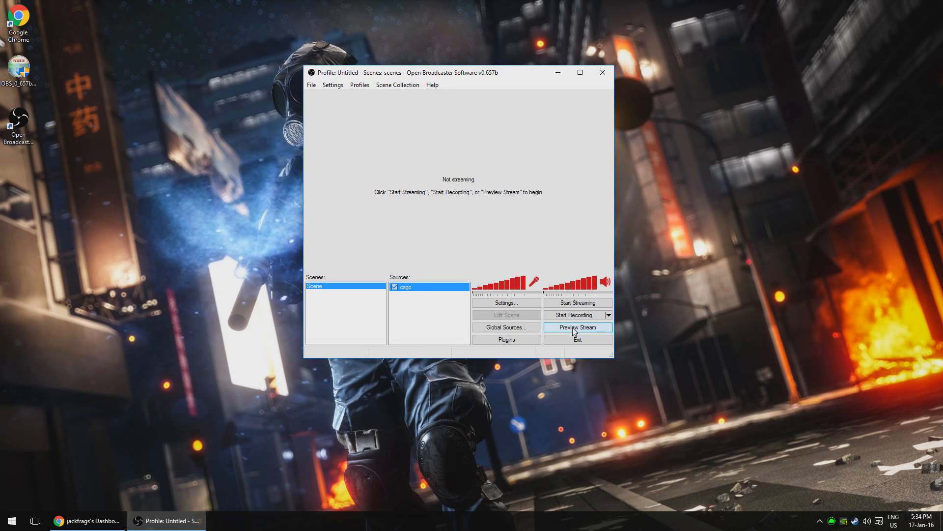
left_click(577, 326)
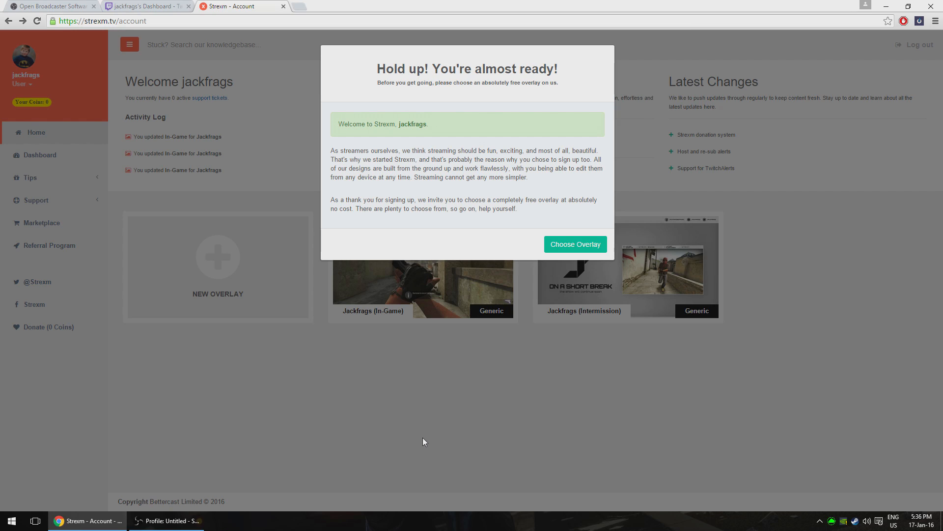
mouse_move(108, 21)
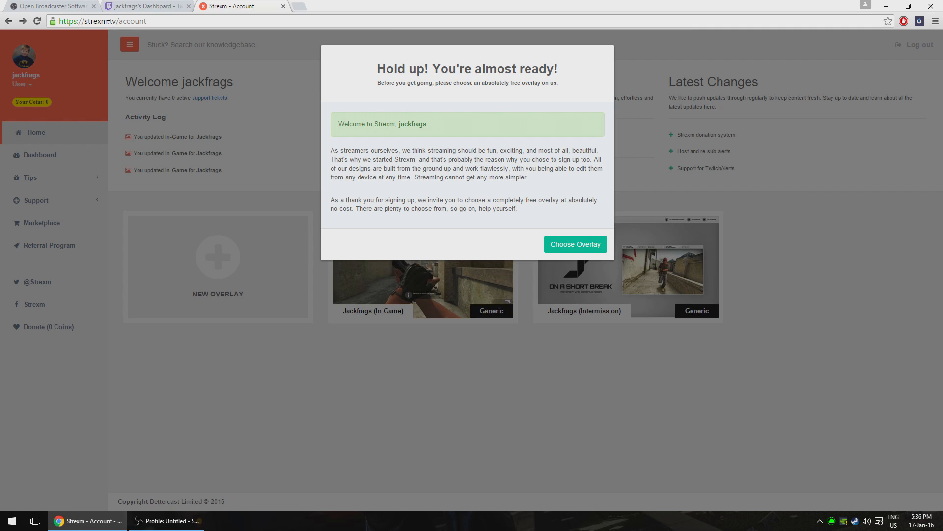
mouse_move(111, 38)
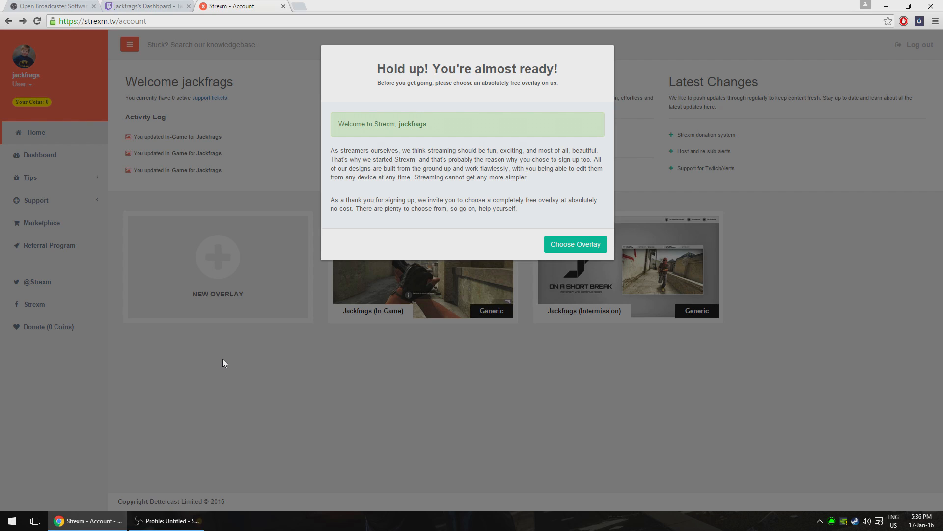
Choose Overlay in Strexm's welcome pop-up to reach the free overlay gallery.
left_click(575, 243)
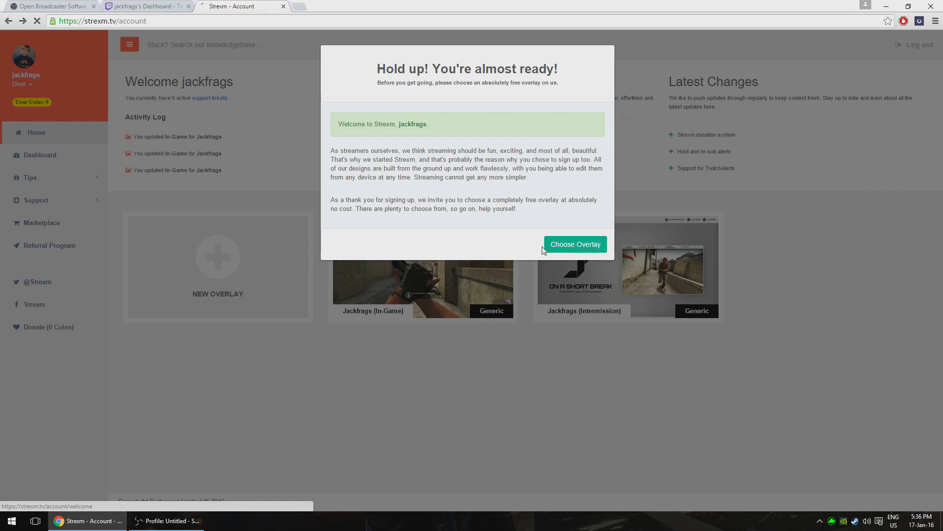
left_click(574, 243)
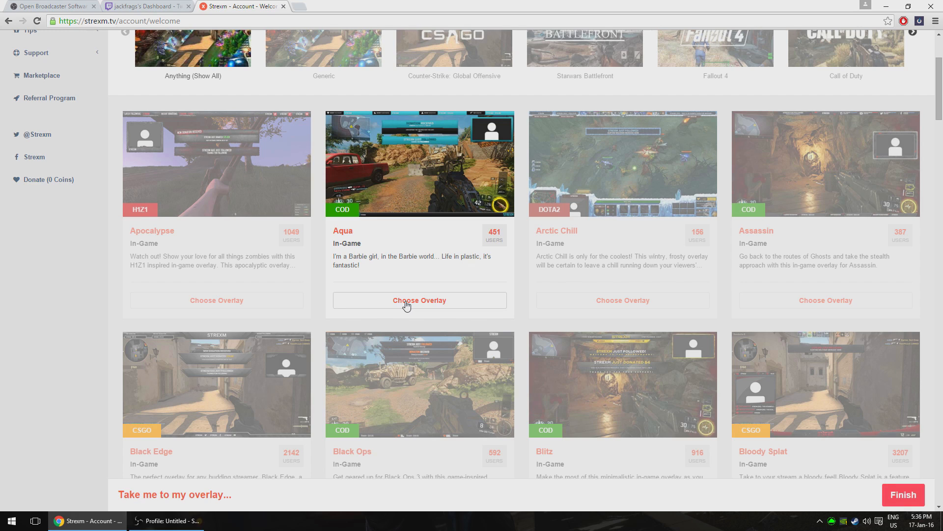
Choose the Aqua overlay, set its webcam frame to 16:9, and copy the unique overlay link.
left_click(420, 300)
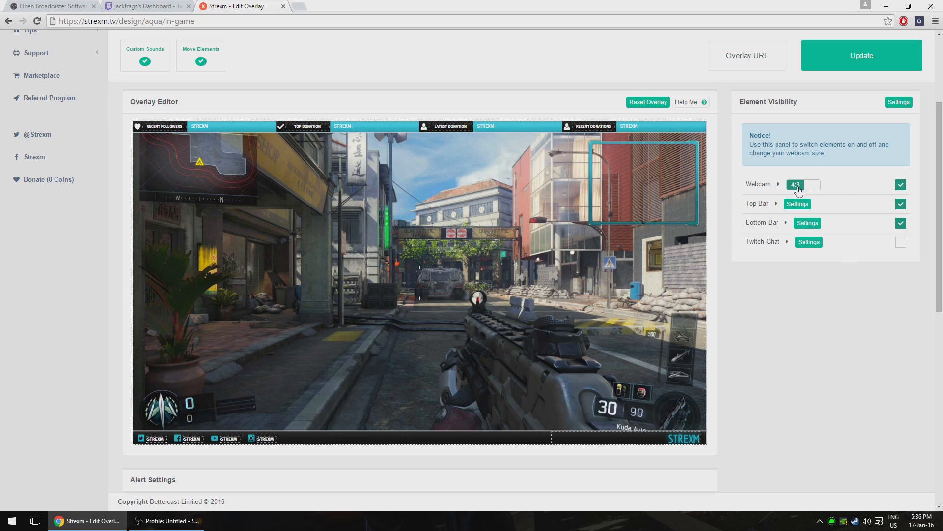
left_click(787, 204)
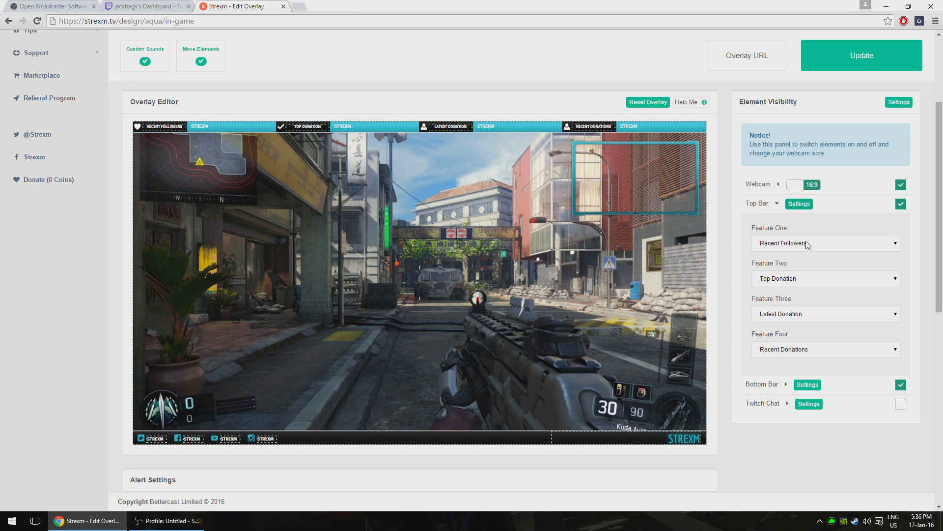
left_click(824, 243)
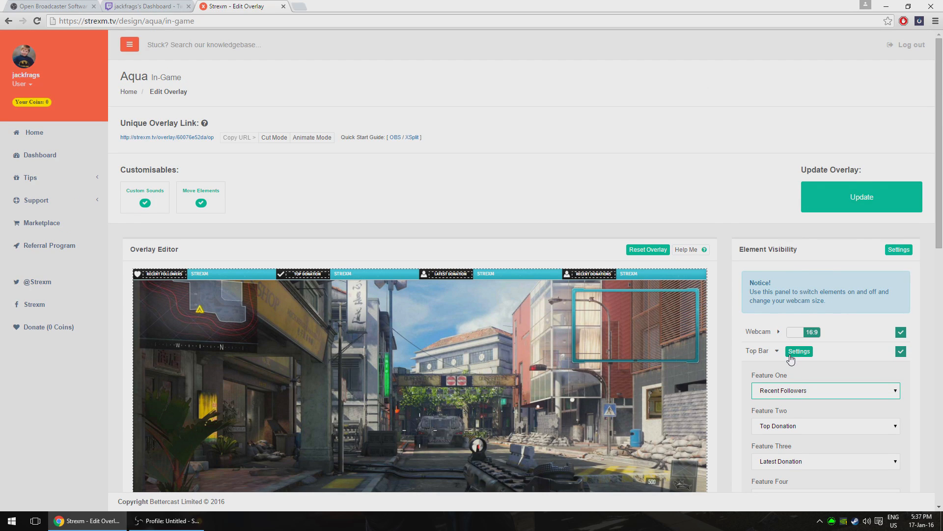
mouse_move(156, 142)
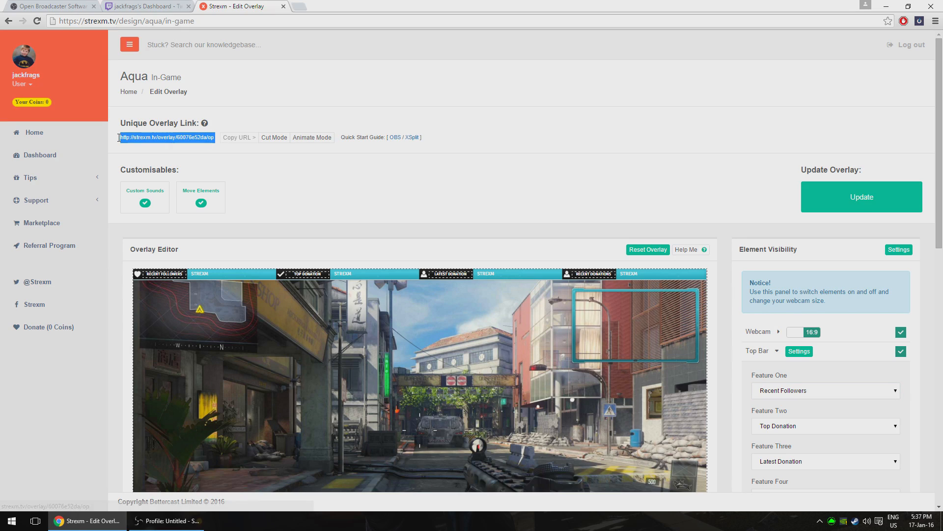
left_click(168, 521)
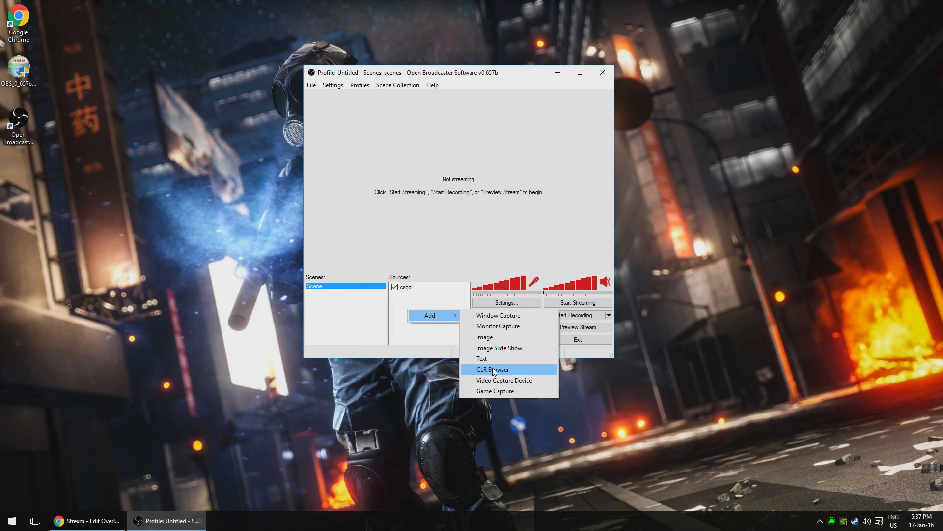
left_click(492, 369)
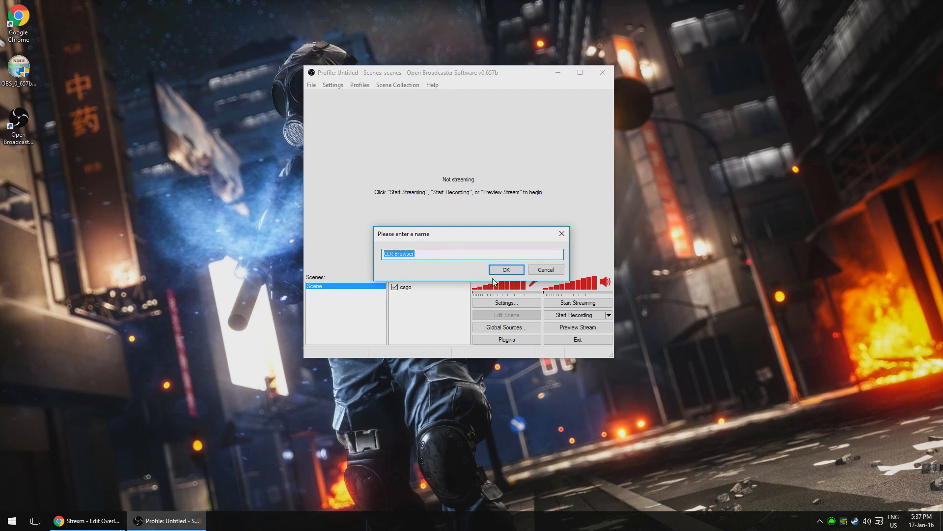
type("over")
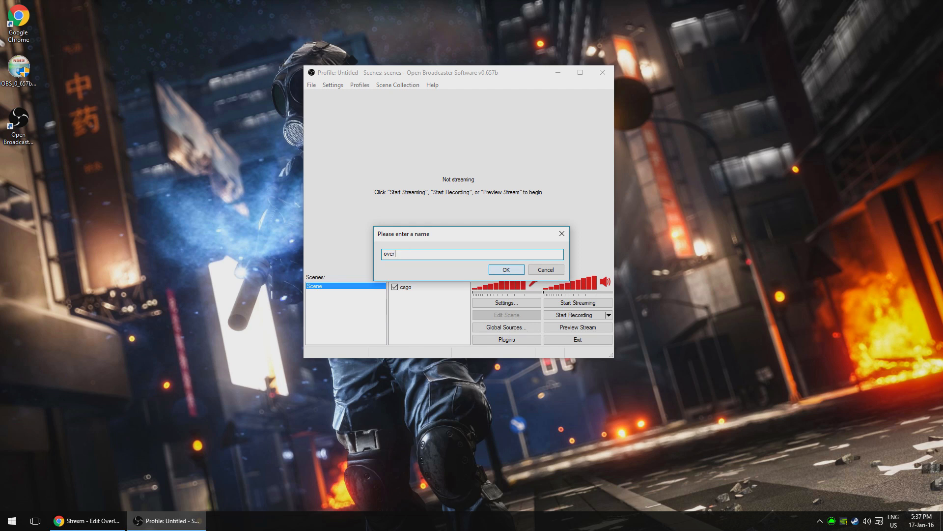
left_click(505, 269)
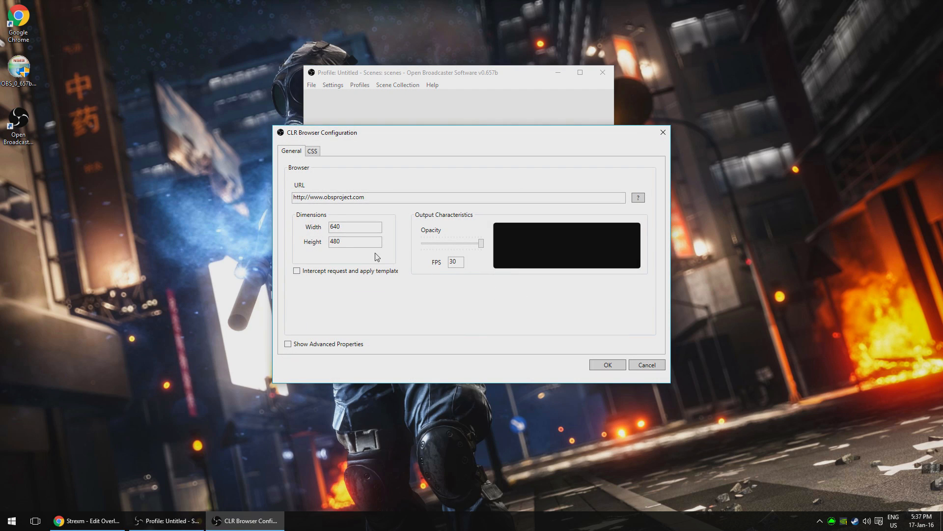
type("http://strexm.tv/overlay/60076e52da/op")
type("19")
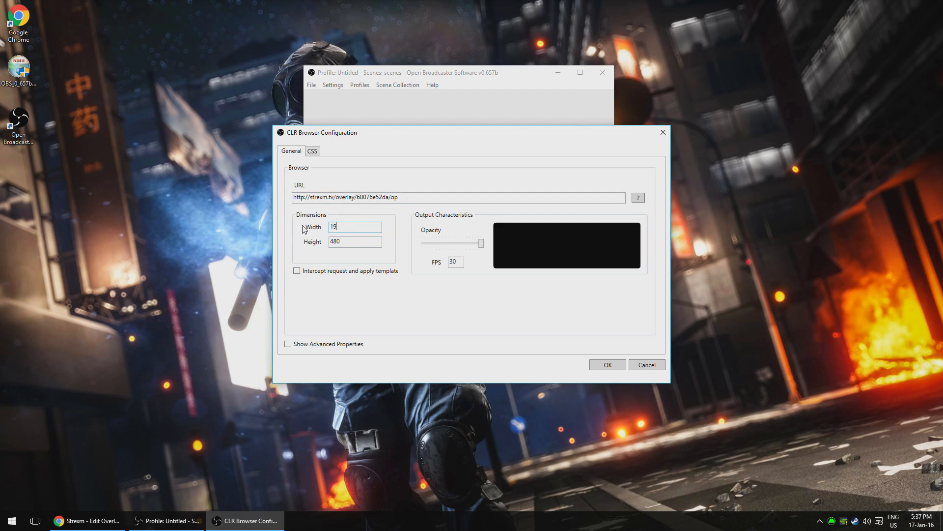
type("1080")
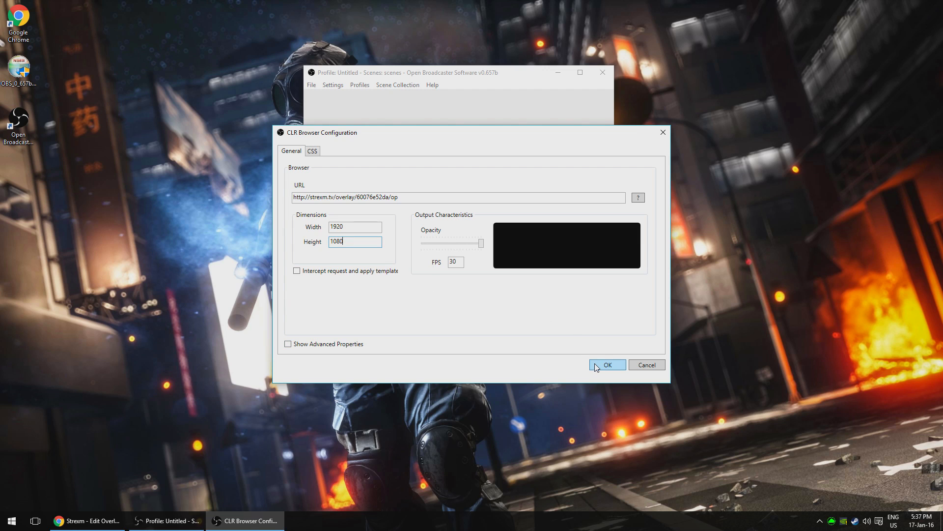
left_click(607, 364)
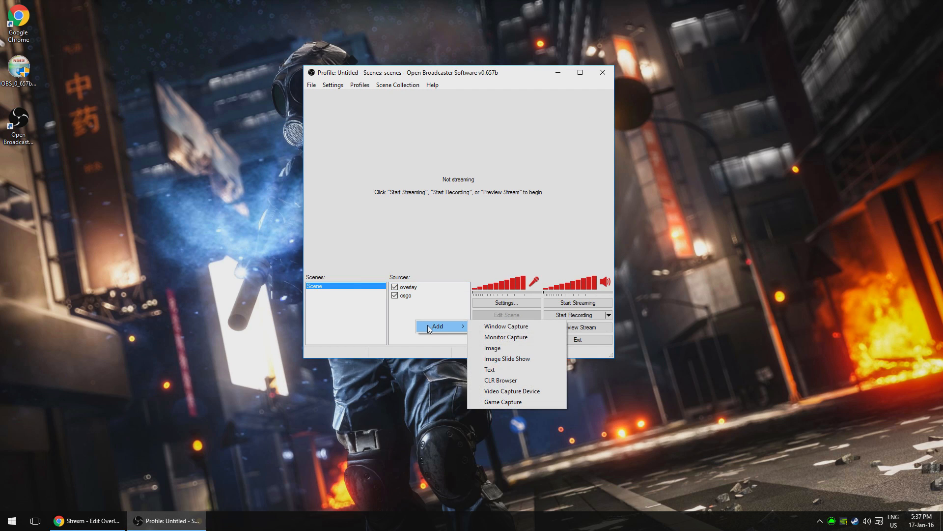
Cancel the Video Capture Device selection and start previewing the CS:GO stream with the overlay.
left_click(512, 391)
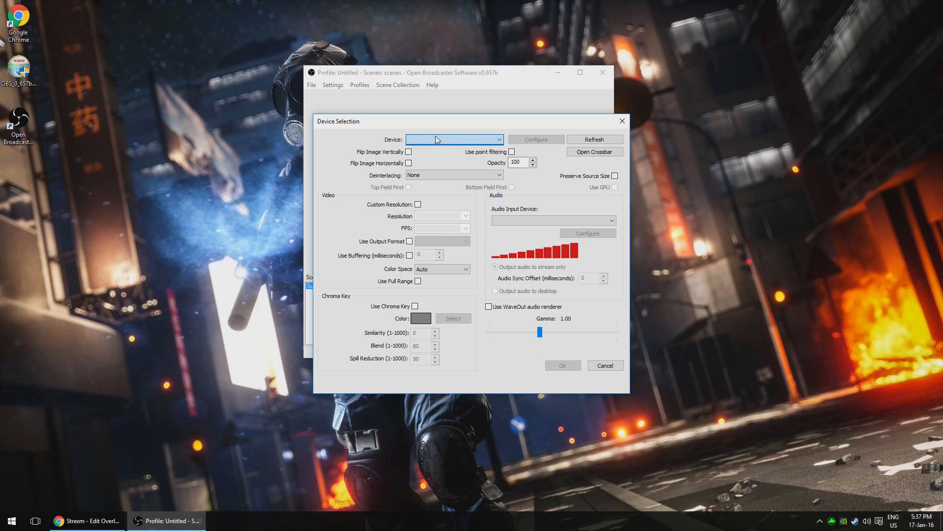
mouse_move(601, 366)
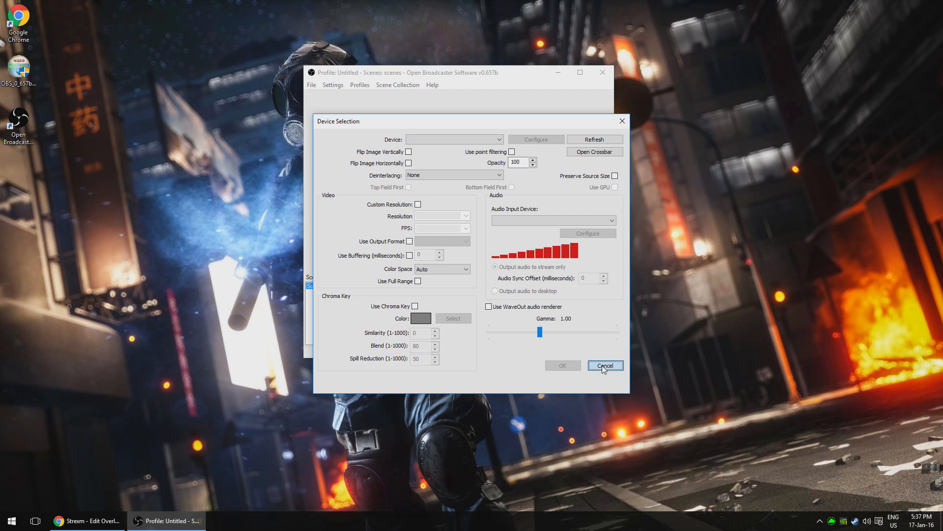
left_click(604, 365)
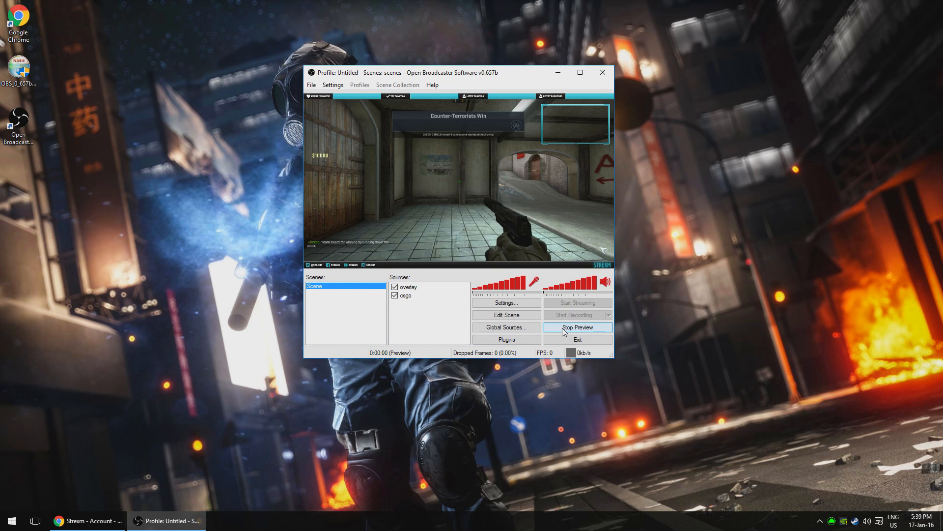
left_click(577, 327)
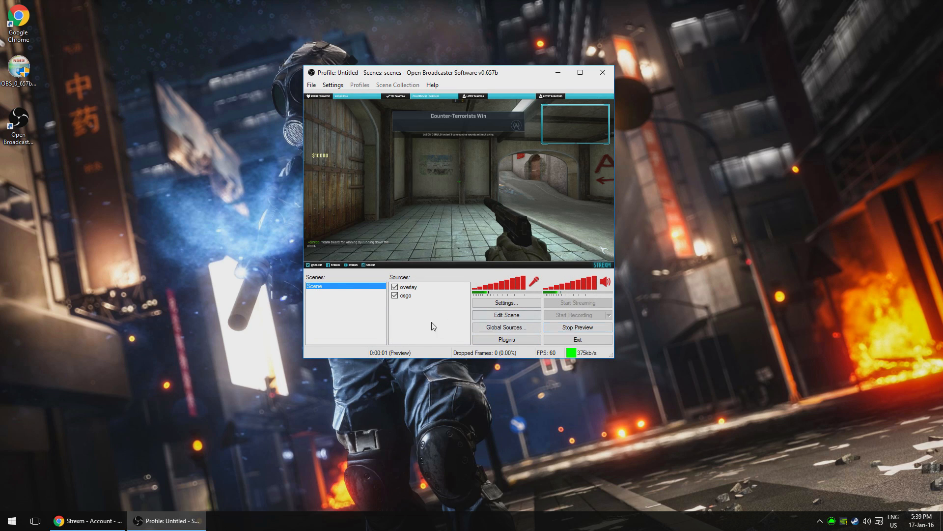